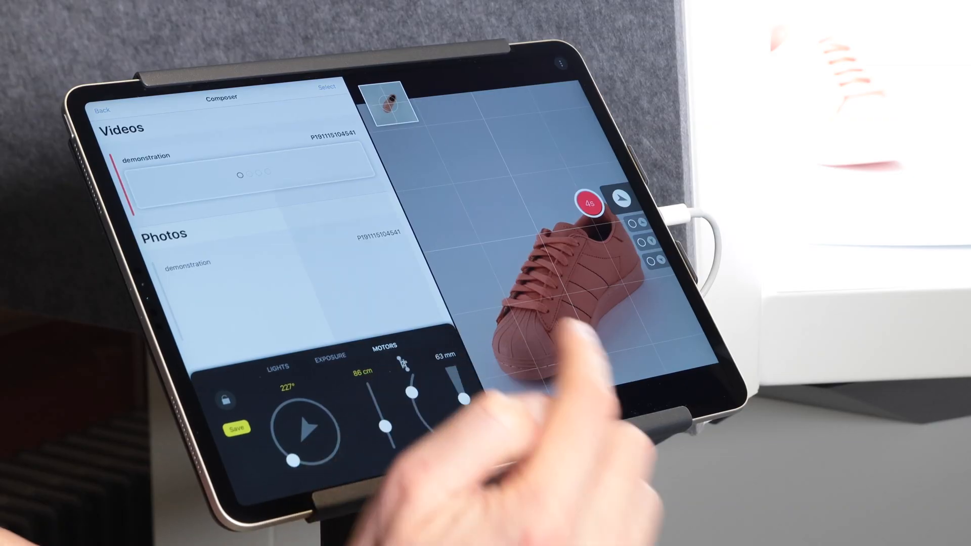
# Bring up the numeric keypad on the turntable motor's angle readout in the Motors panel
pyautogui.click(410, 374)
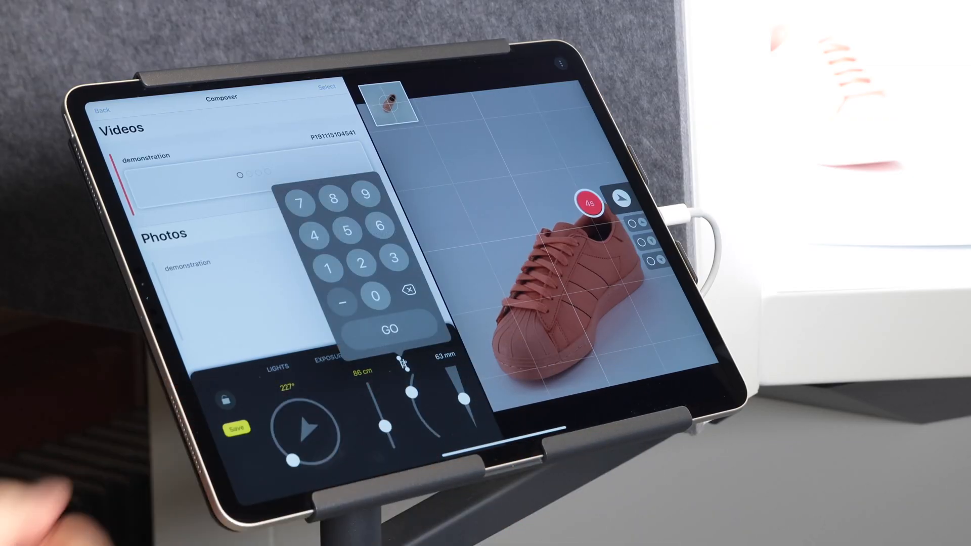